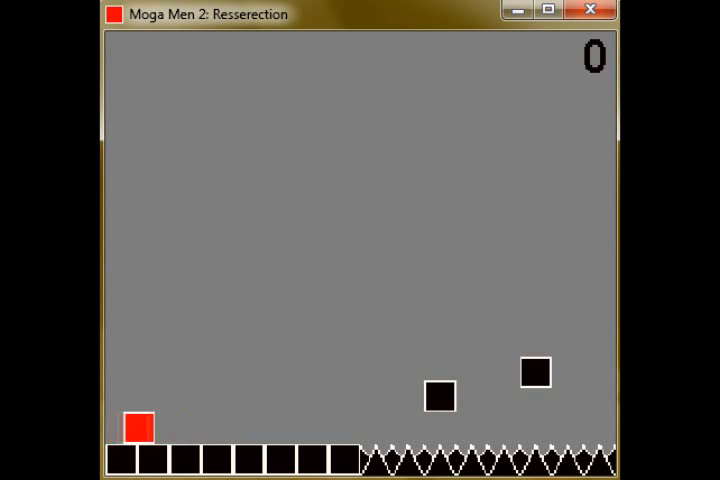
{"action": "key", "text": "Right"}
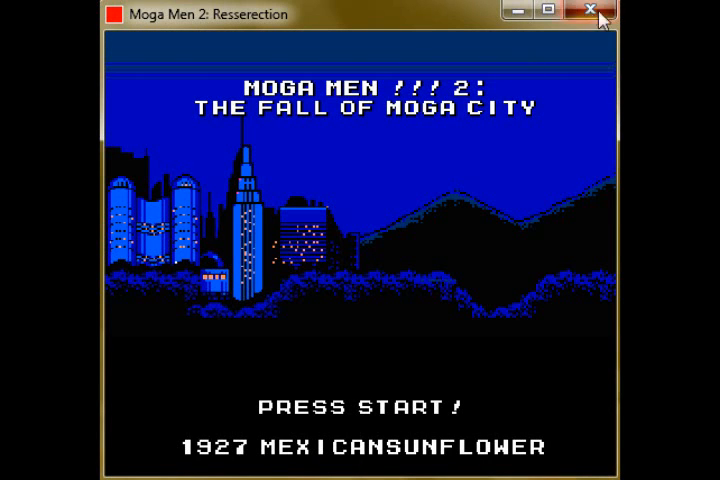
{"action": "left_click", "coordinate": [588, 13]}
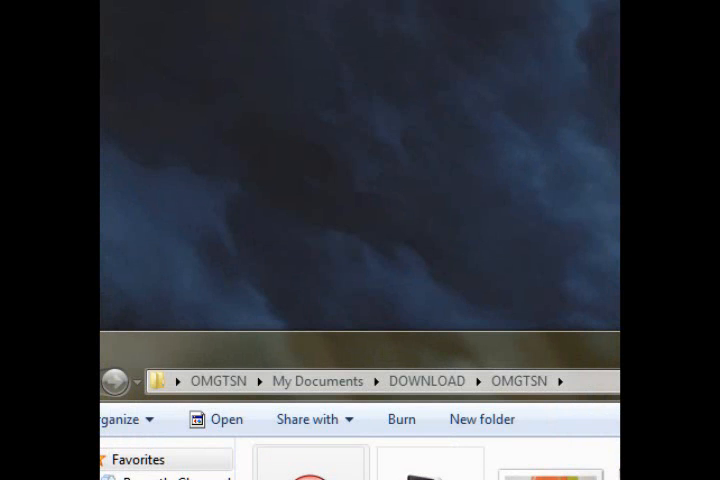